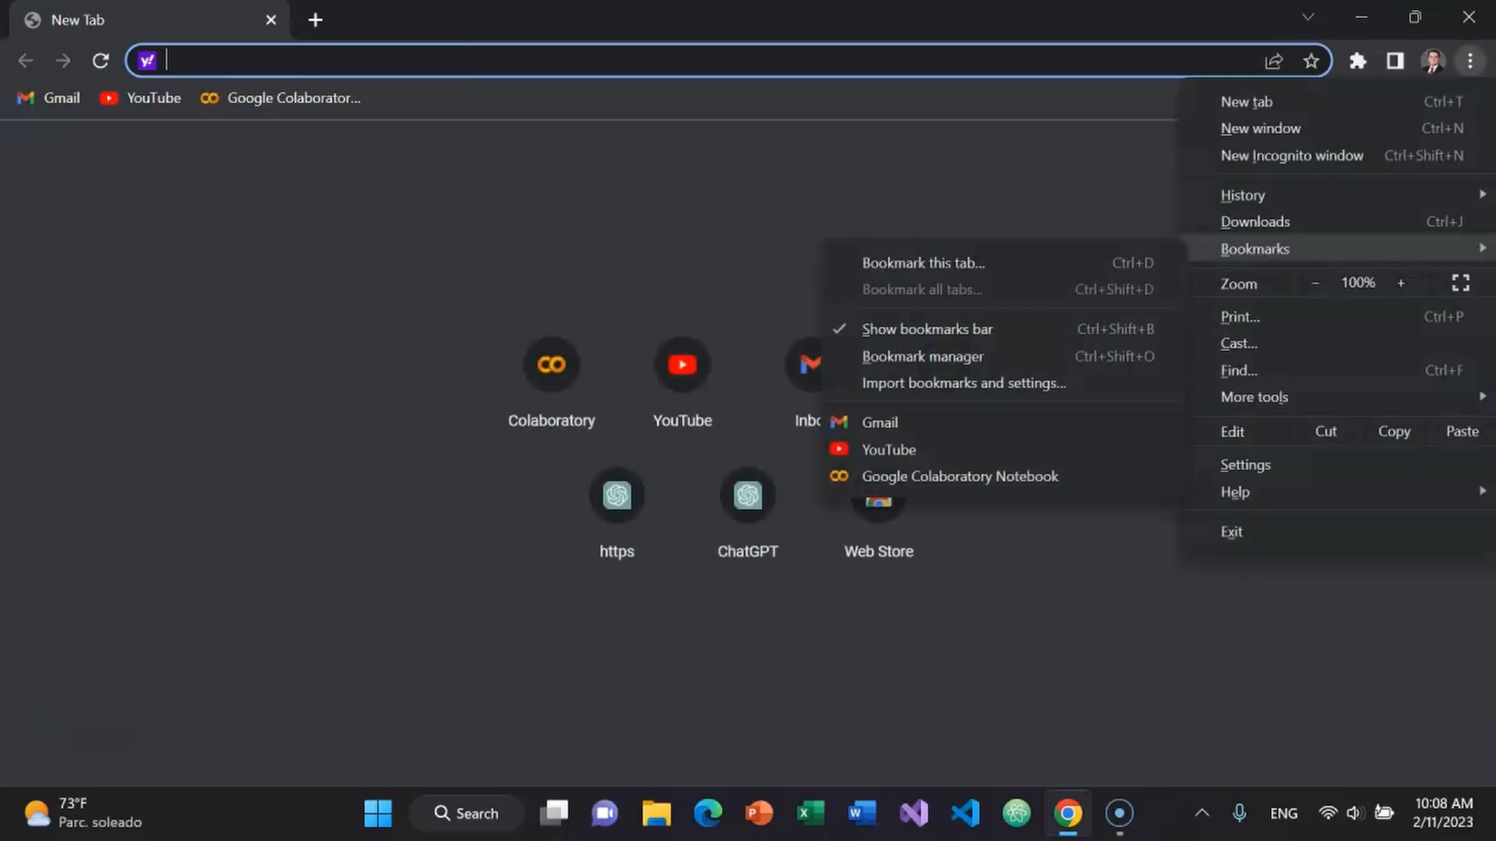
- Go to the Google Colaboratory Notebook bookmark to show the recent notebooks list
left_click(959, 477)
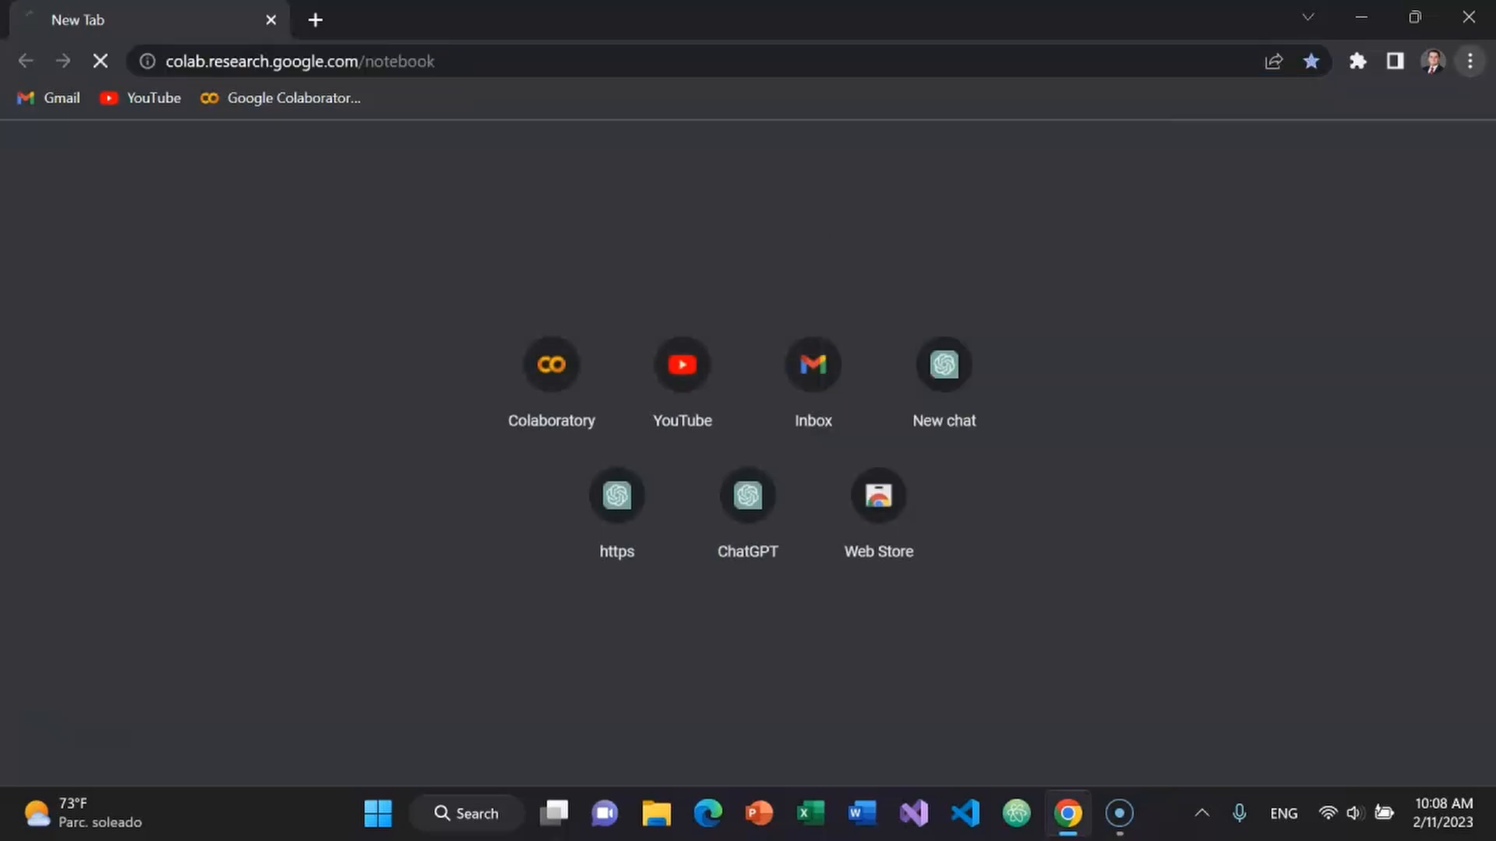
left_click(550, 363)
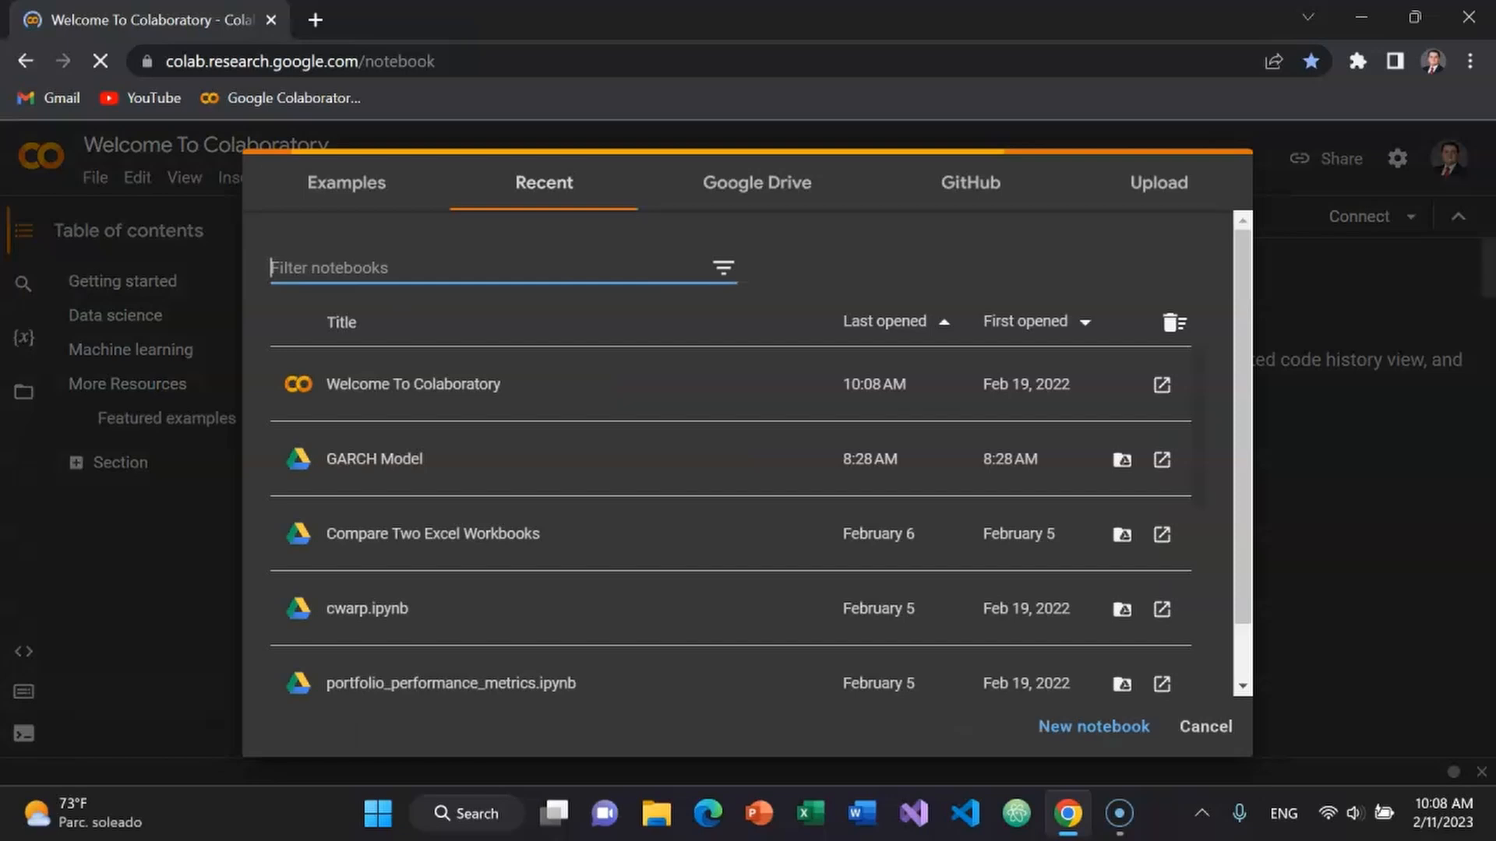
- Open the GARCH Model notebook from Recent and run its library install-and-import cell
double_click(372, 458)
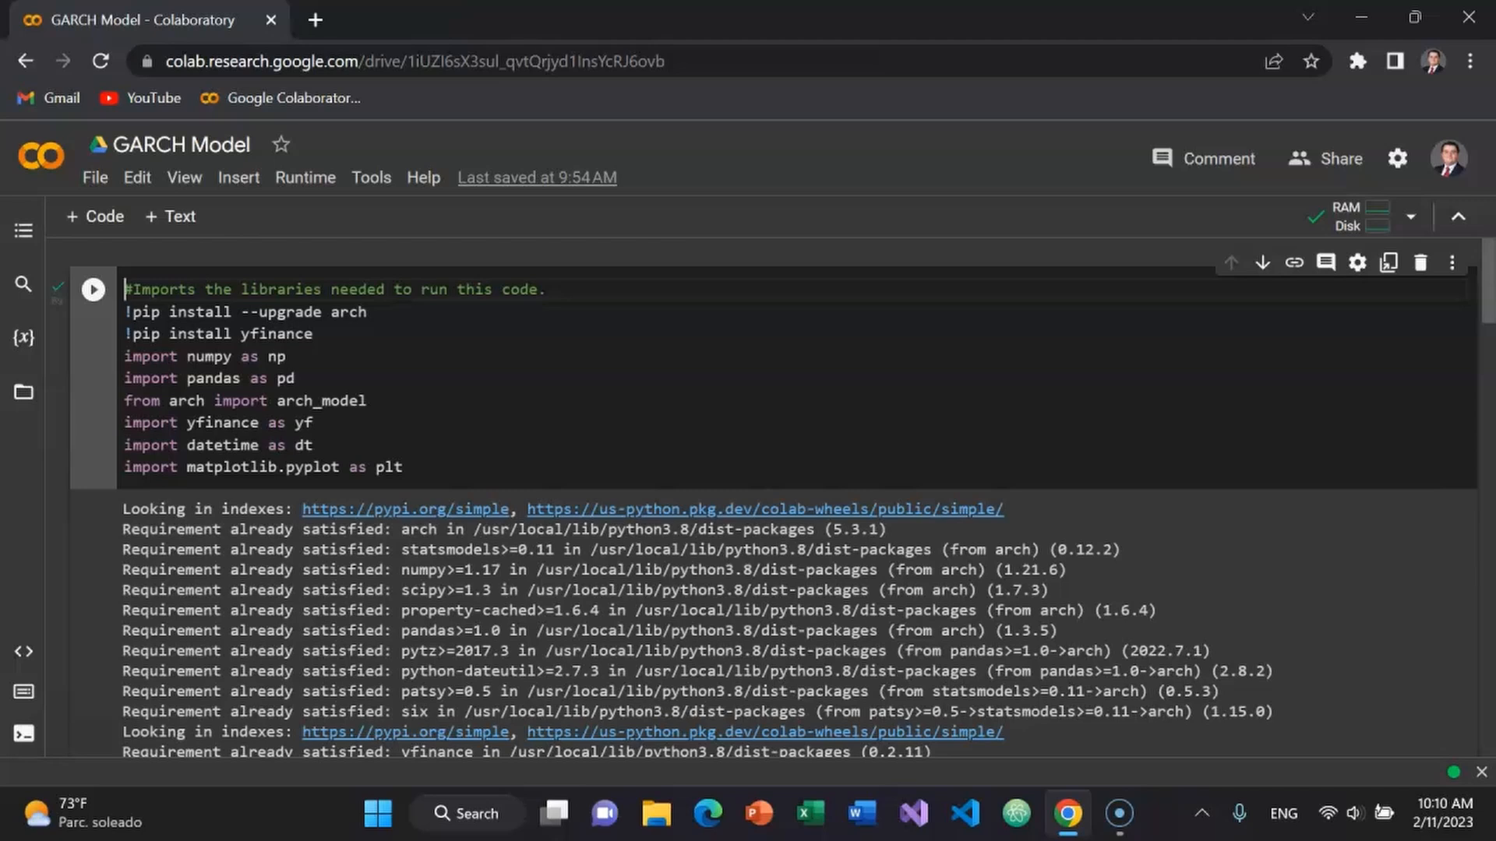
left_click(92, 290)
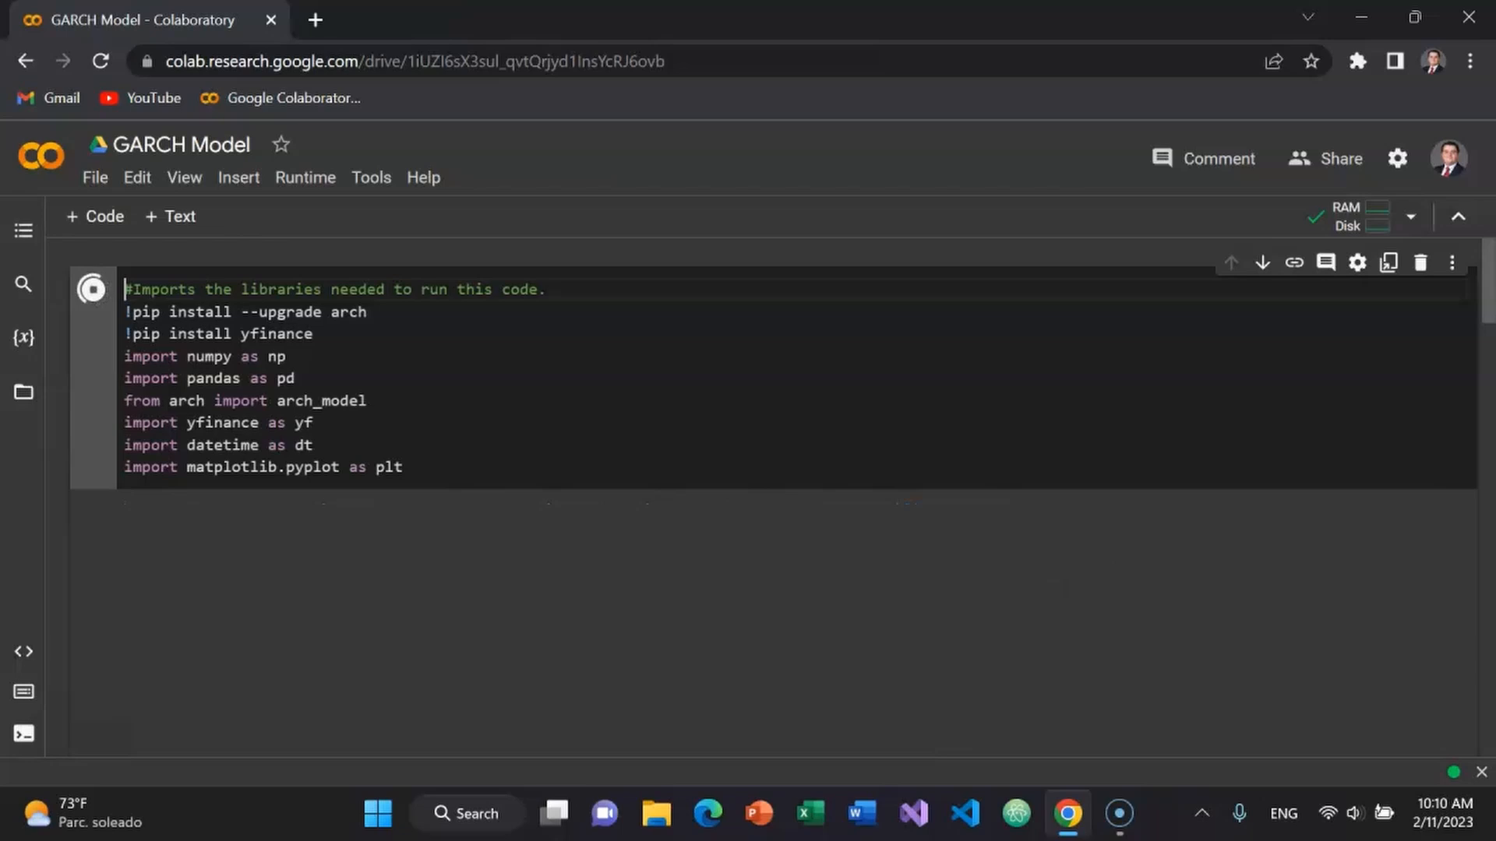
- Wait for the library install-and-import cell to finish with all requirements satisfied
left_click(90, 289)
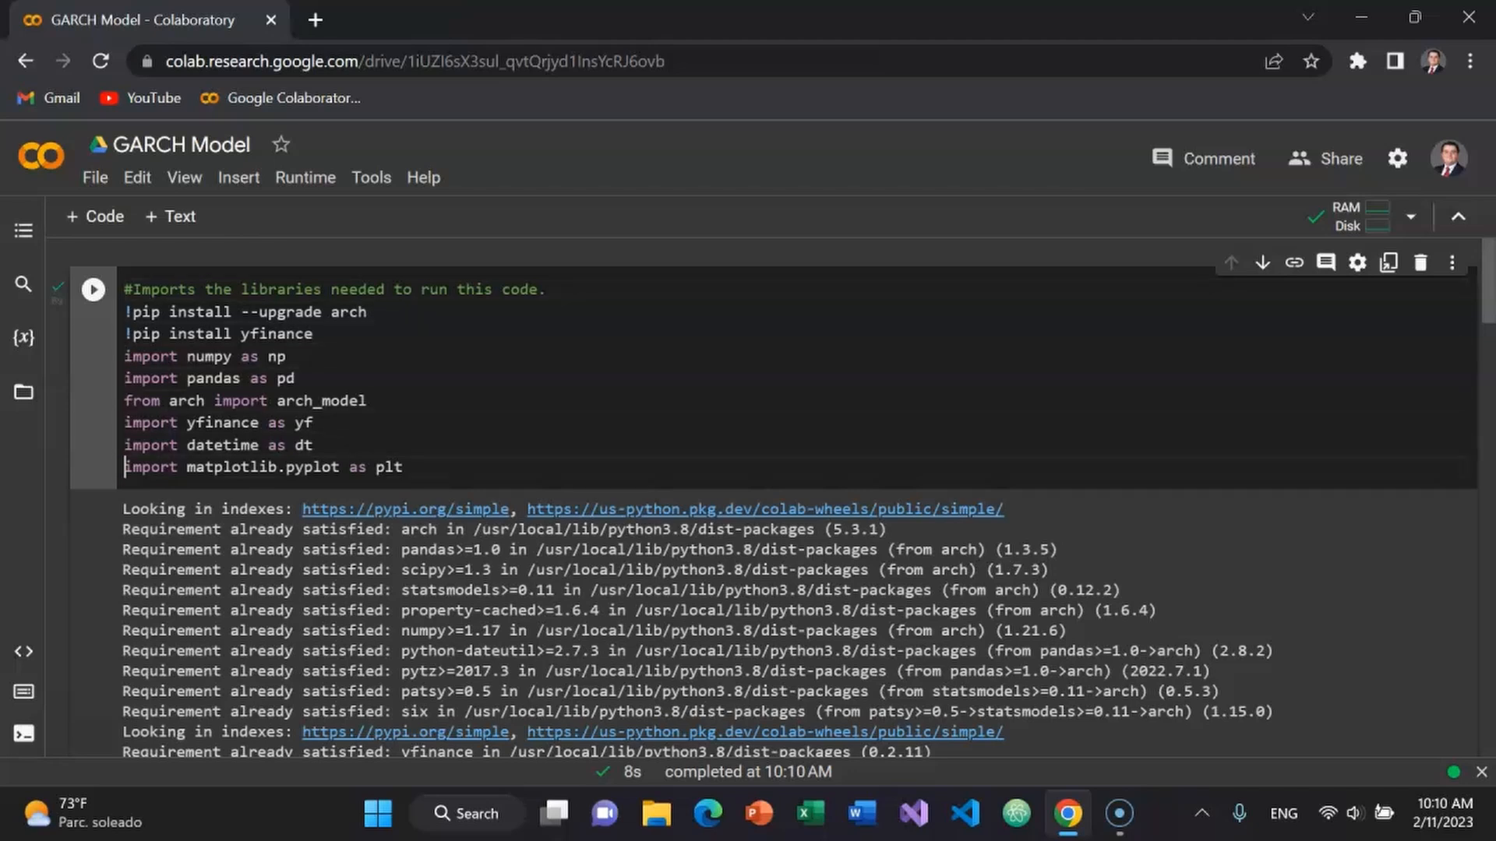
- Run the Yahoo Finance cell downloading MARK data 2010-01-01 to 2023-02-11 and computing returns
scroll("down", 3)
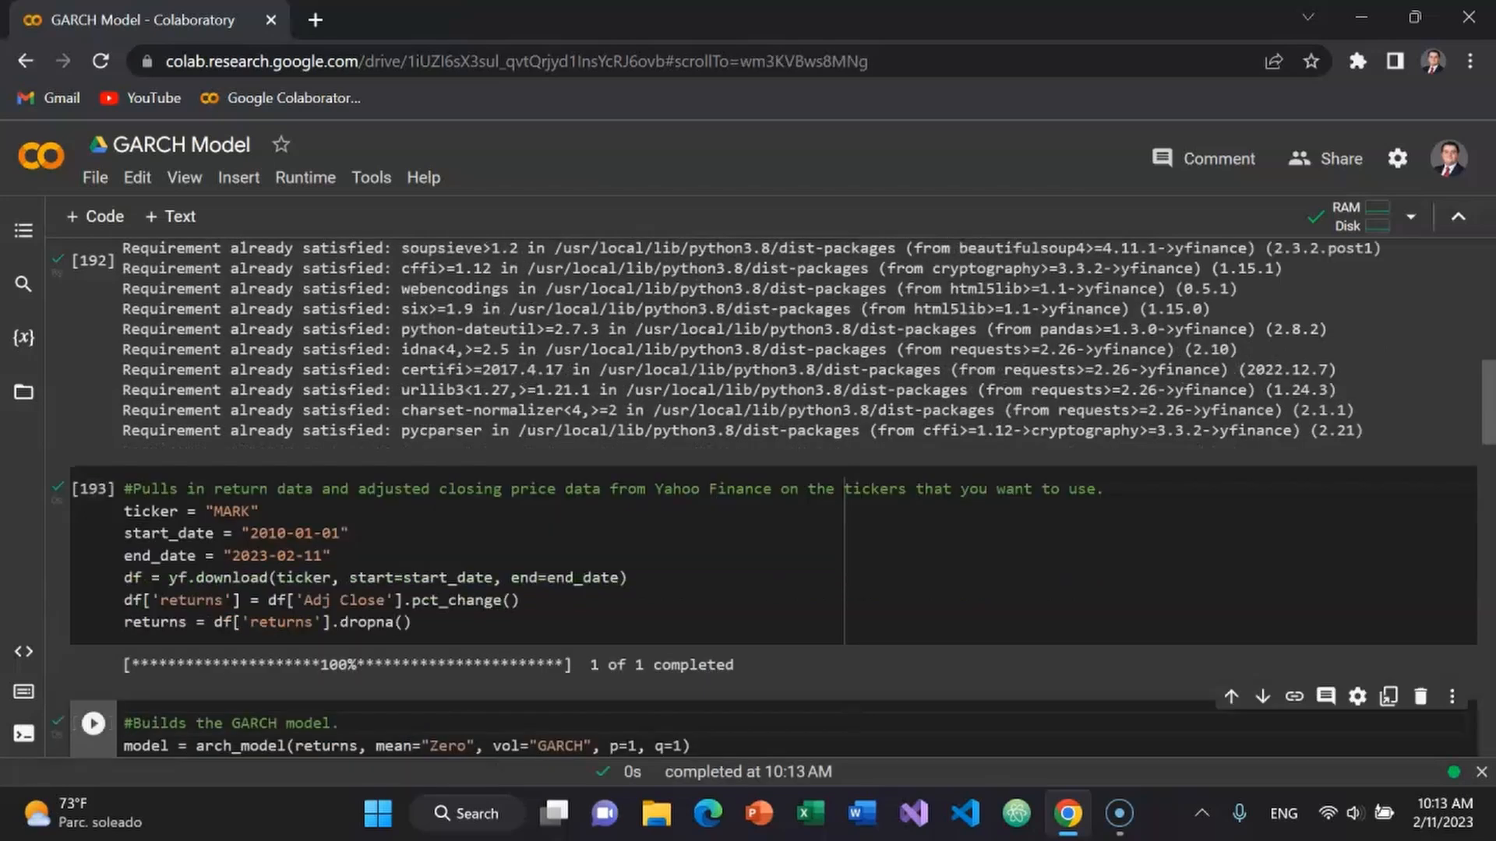
- Add the line results = model.fit() below the arch_model(returns, mean="Zero", vol="GARCH", p=1, q=1) call
left_click(130, 723)
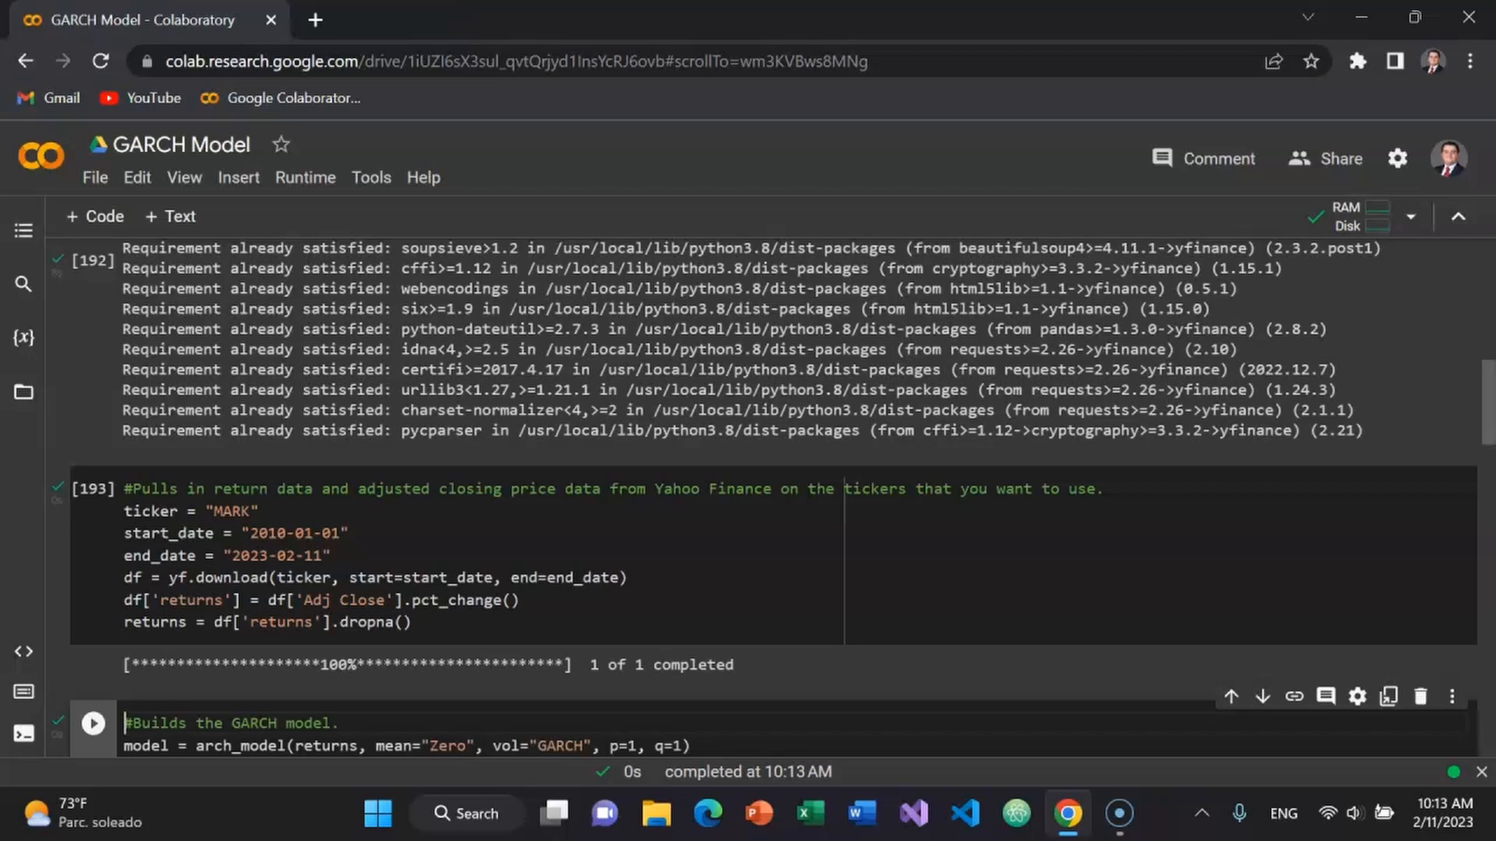
key("ctrl+s")
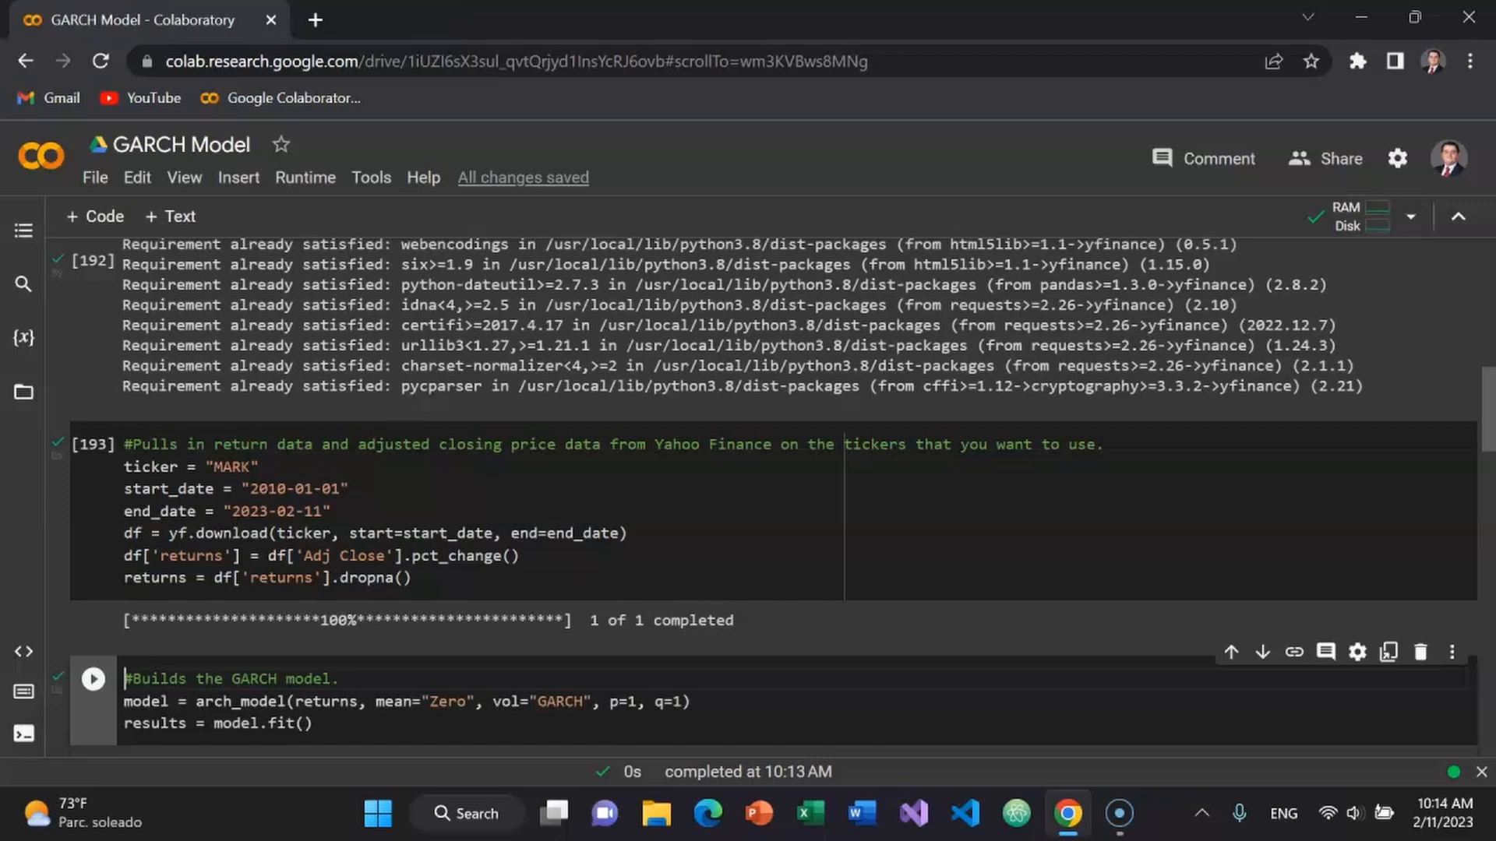
left_click(171, 723)
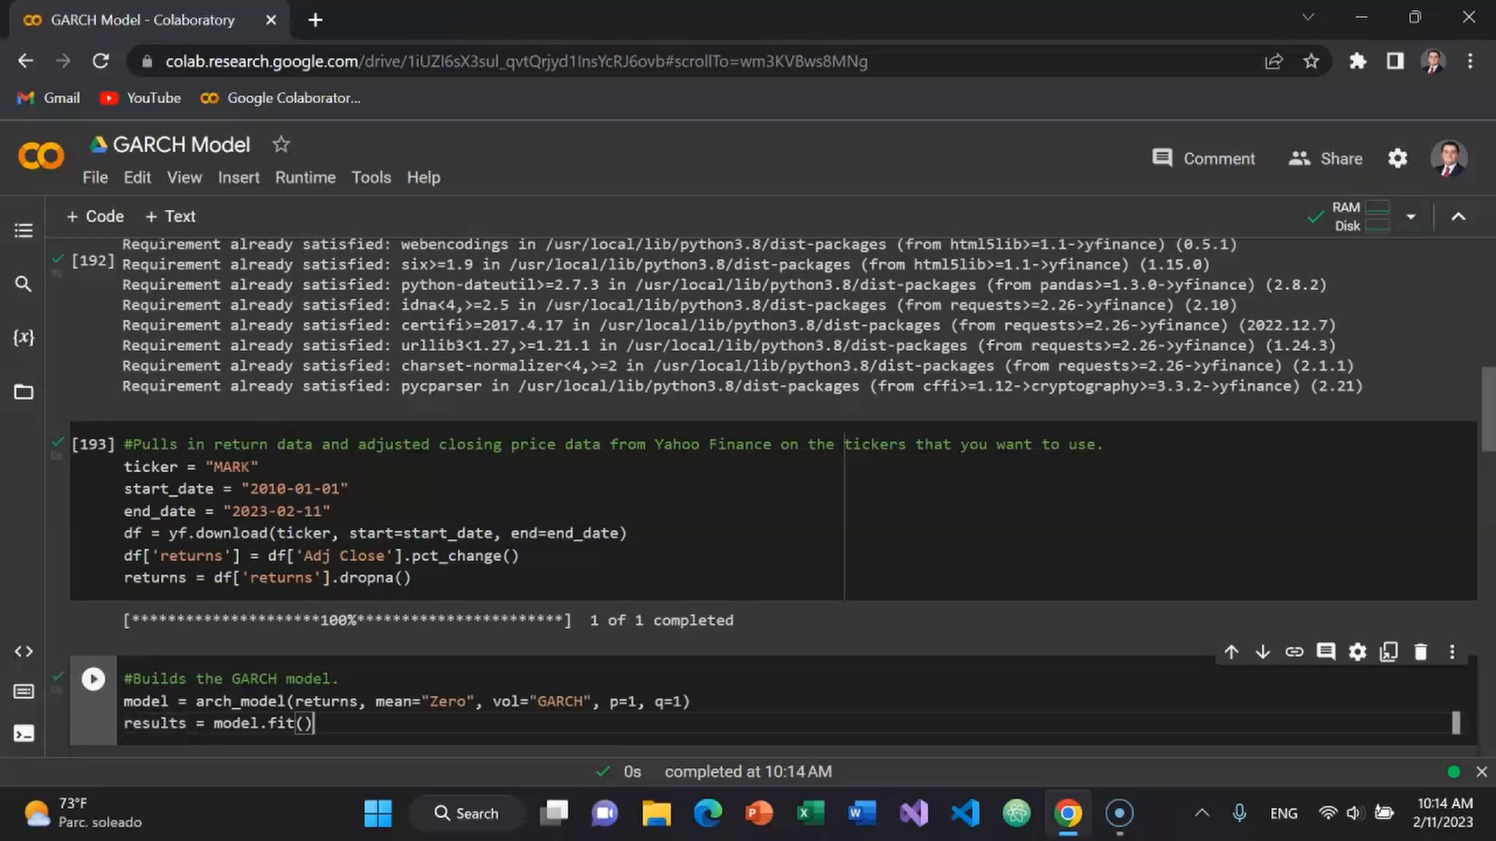
- Run the cell fitting the zero-mean GARCH(1,1) model to the MARK returns
left_click(92, 678)
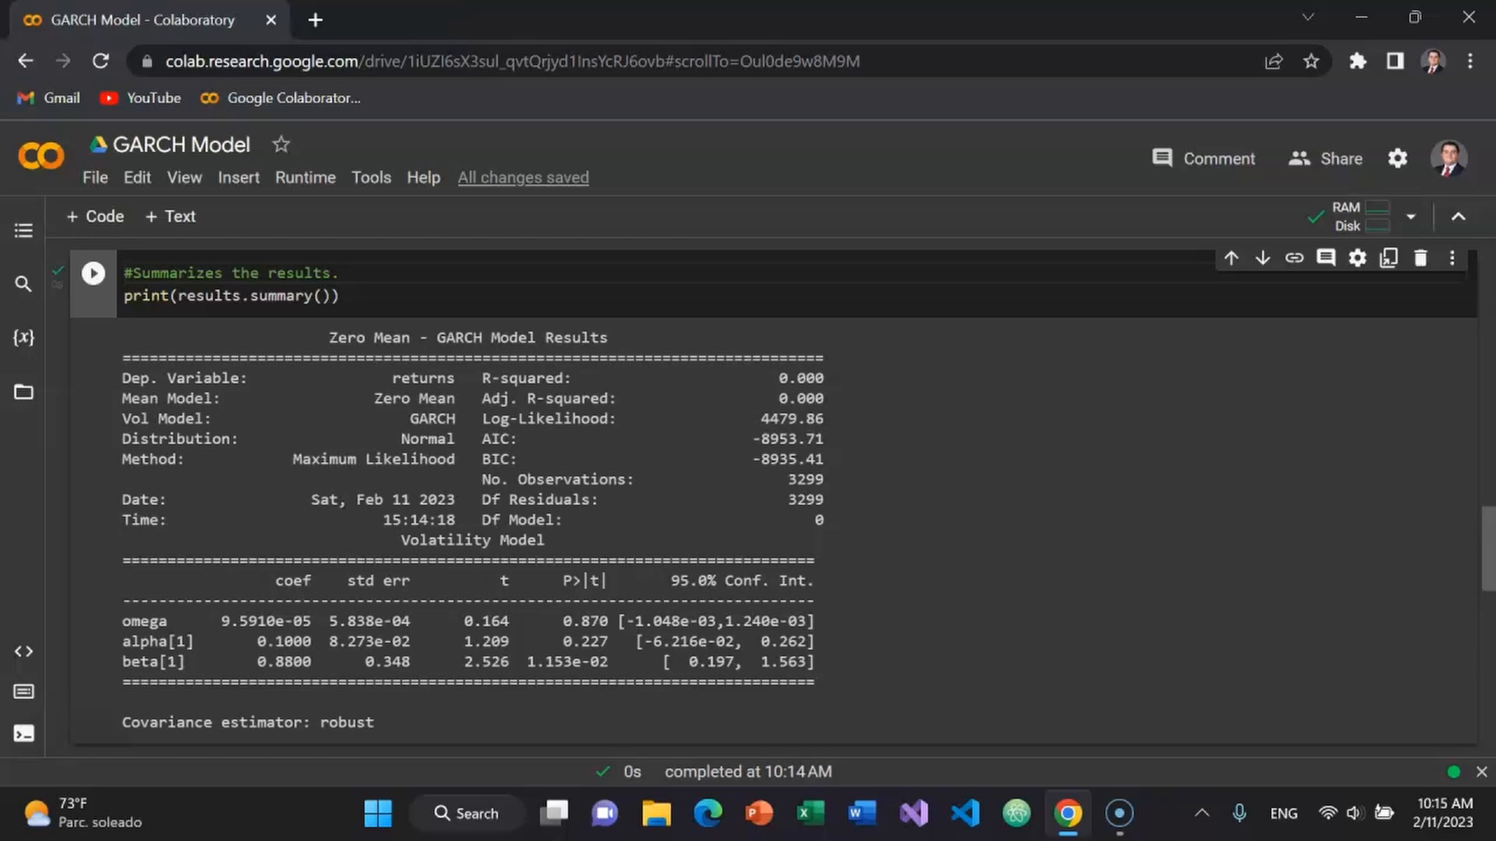
- Run print(results.summary()) to show the omega, alpha and beta estimates, reaching the results.plot() cell
left_click(124, 296)
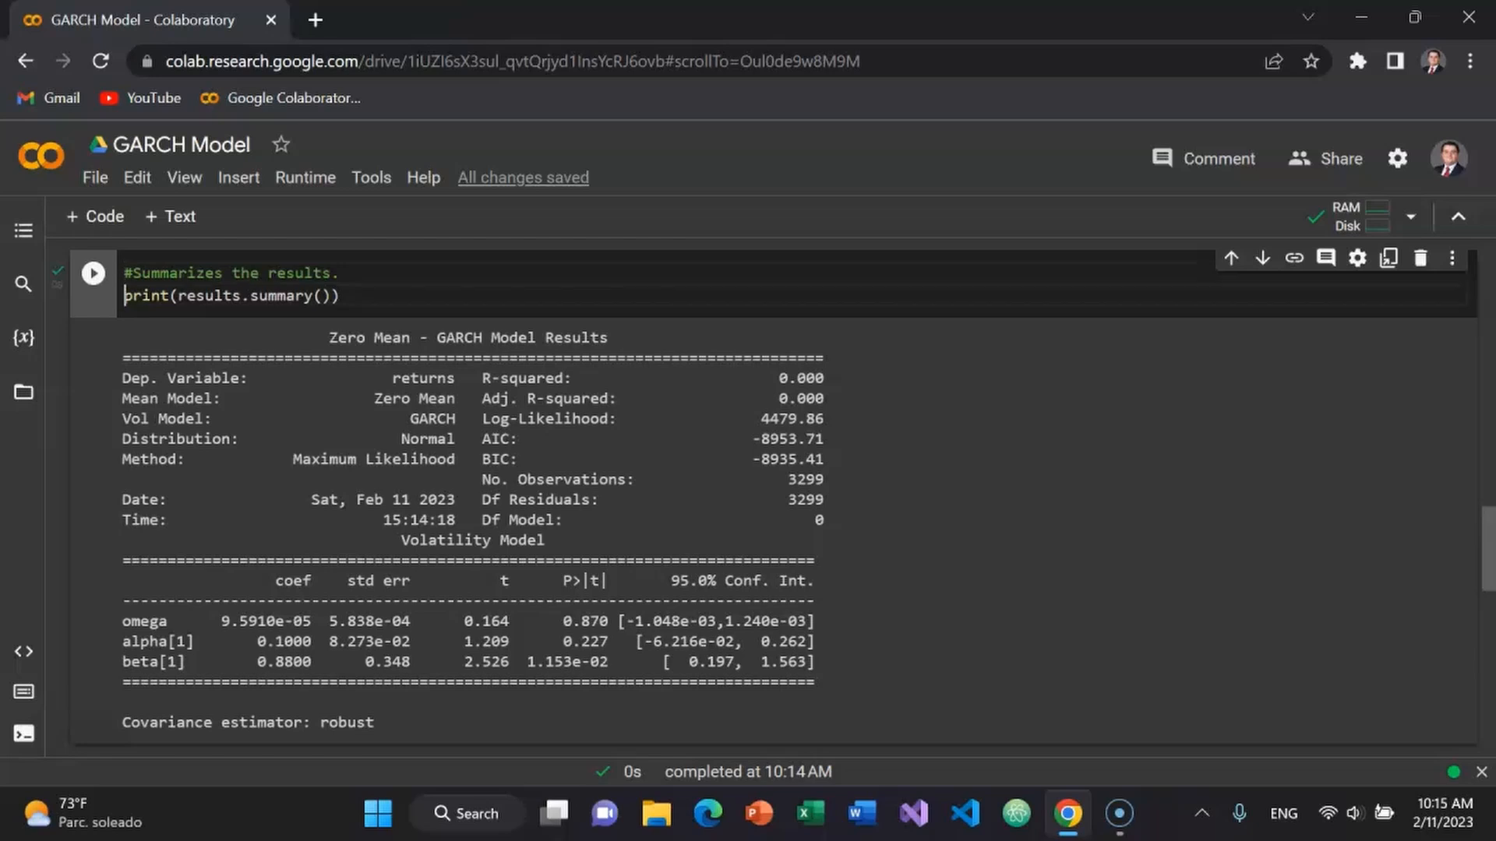
scroll("down", 3)
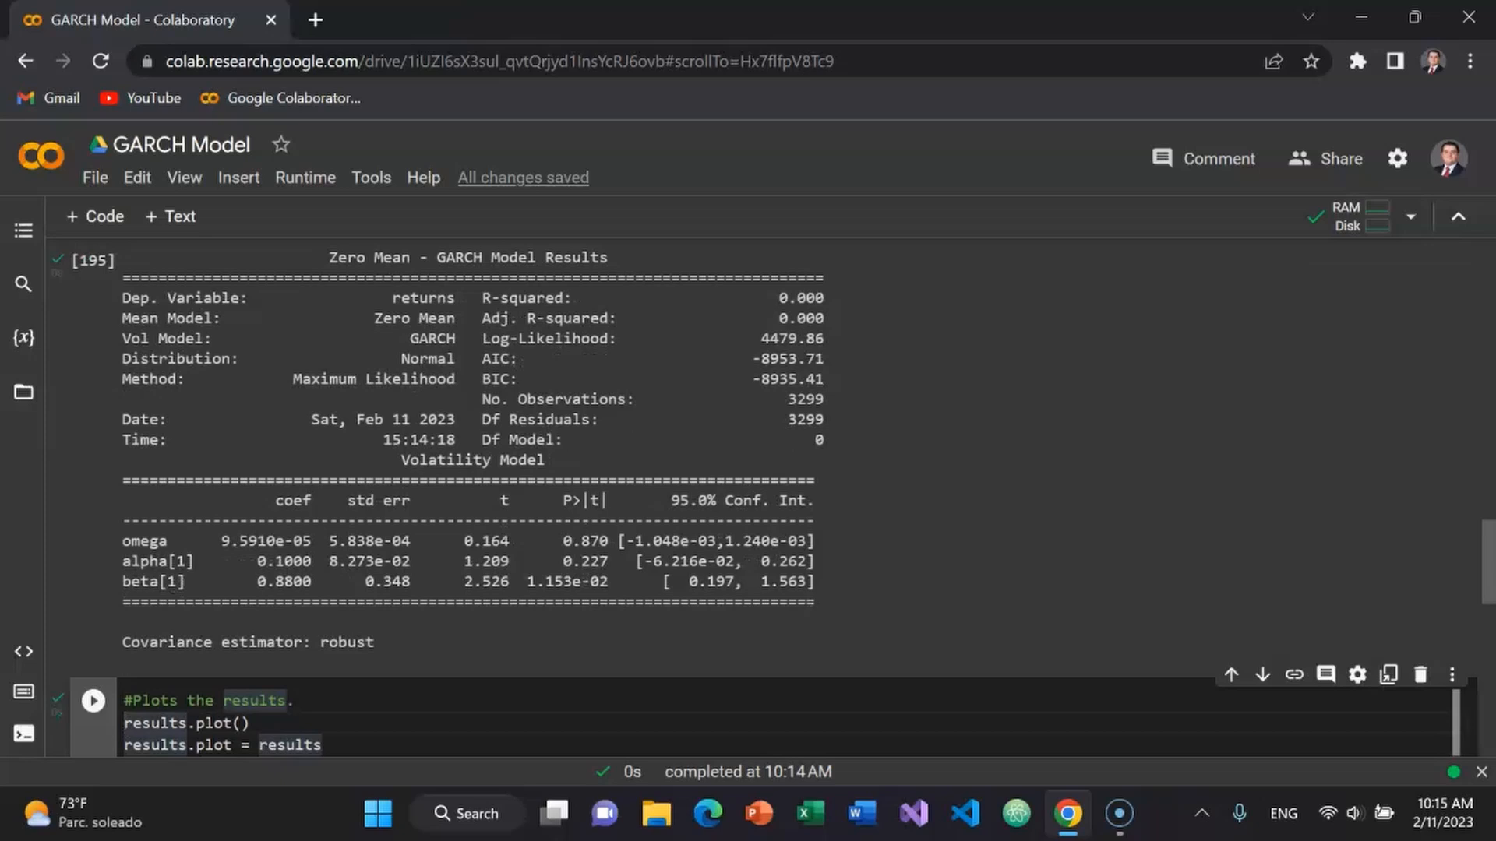
- Run results.plot() to chart MARK standardized residuals and conditional volatility for 2010-2023
scroll("down", 3)
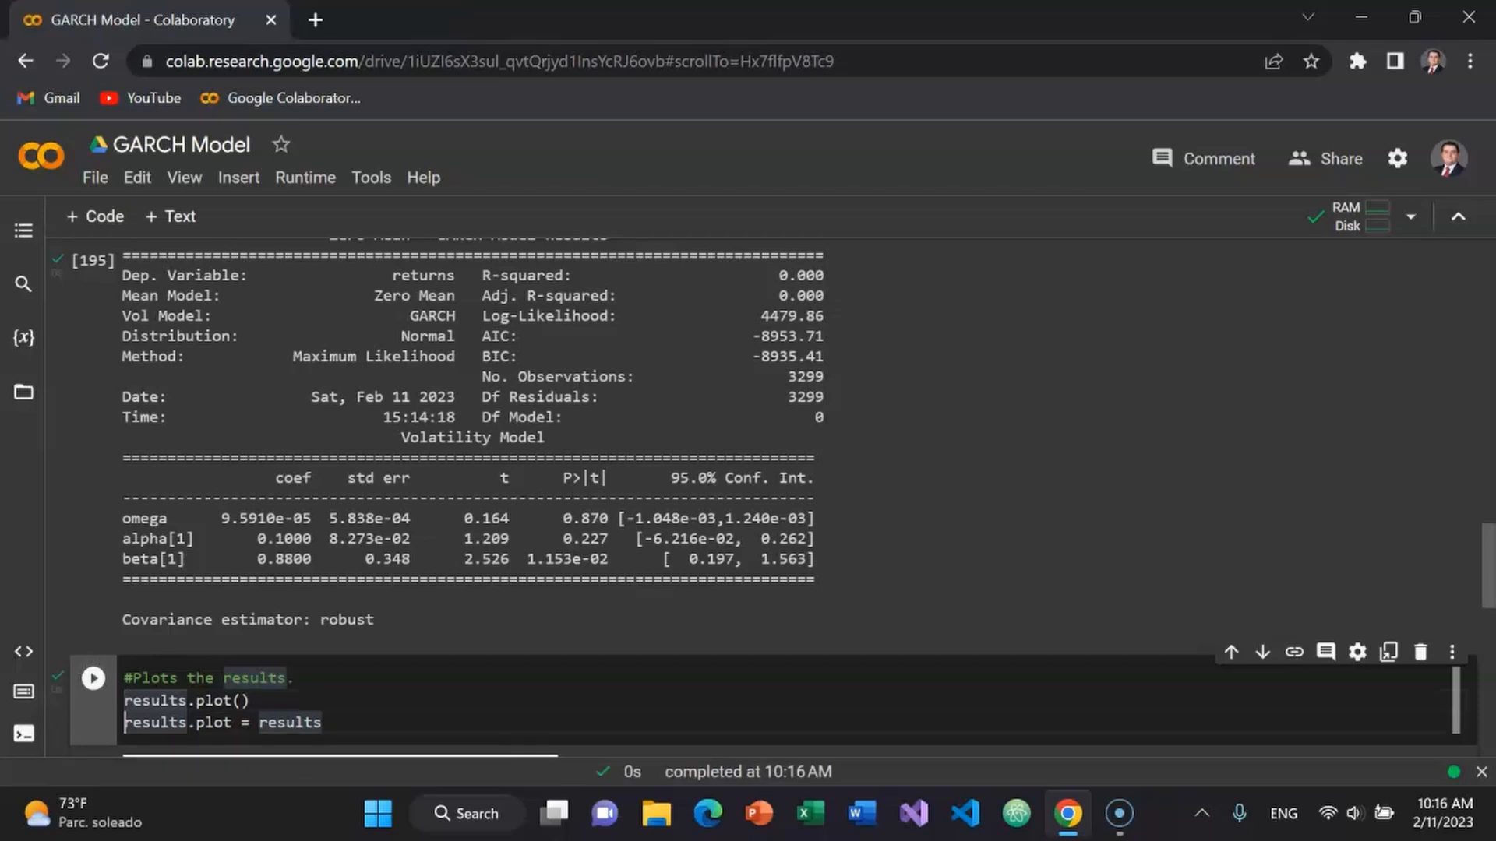
left_click(92, 678)
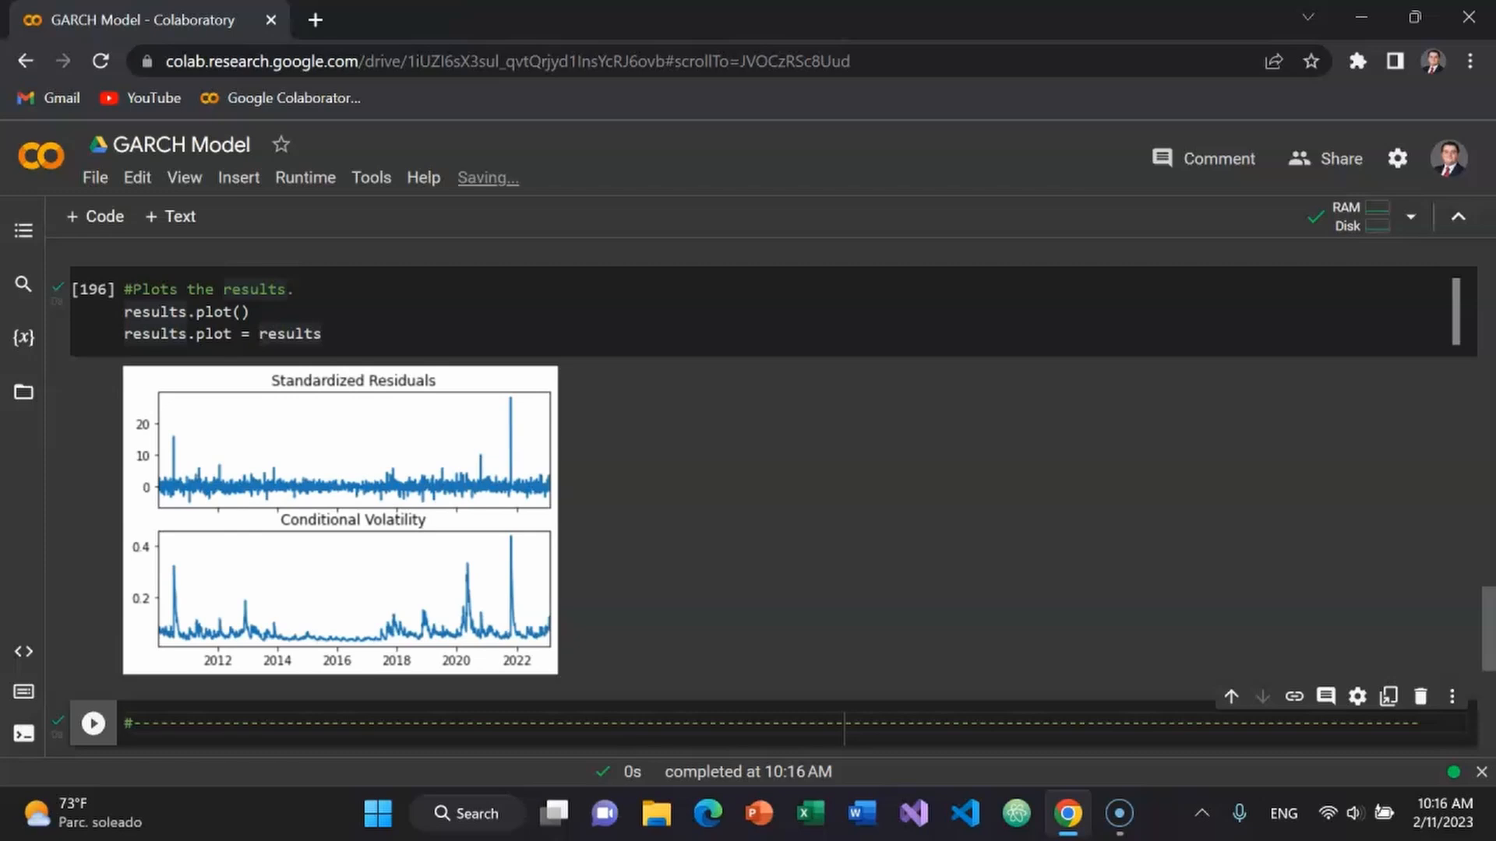
scroll("up", 3)
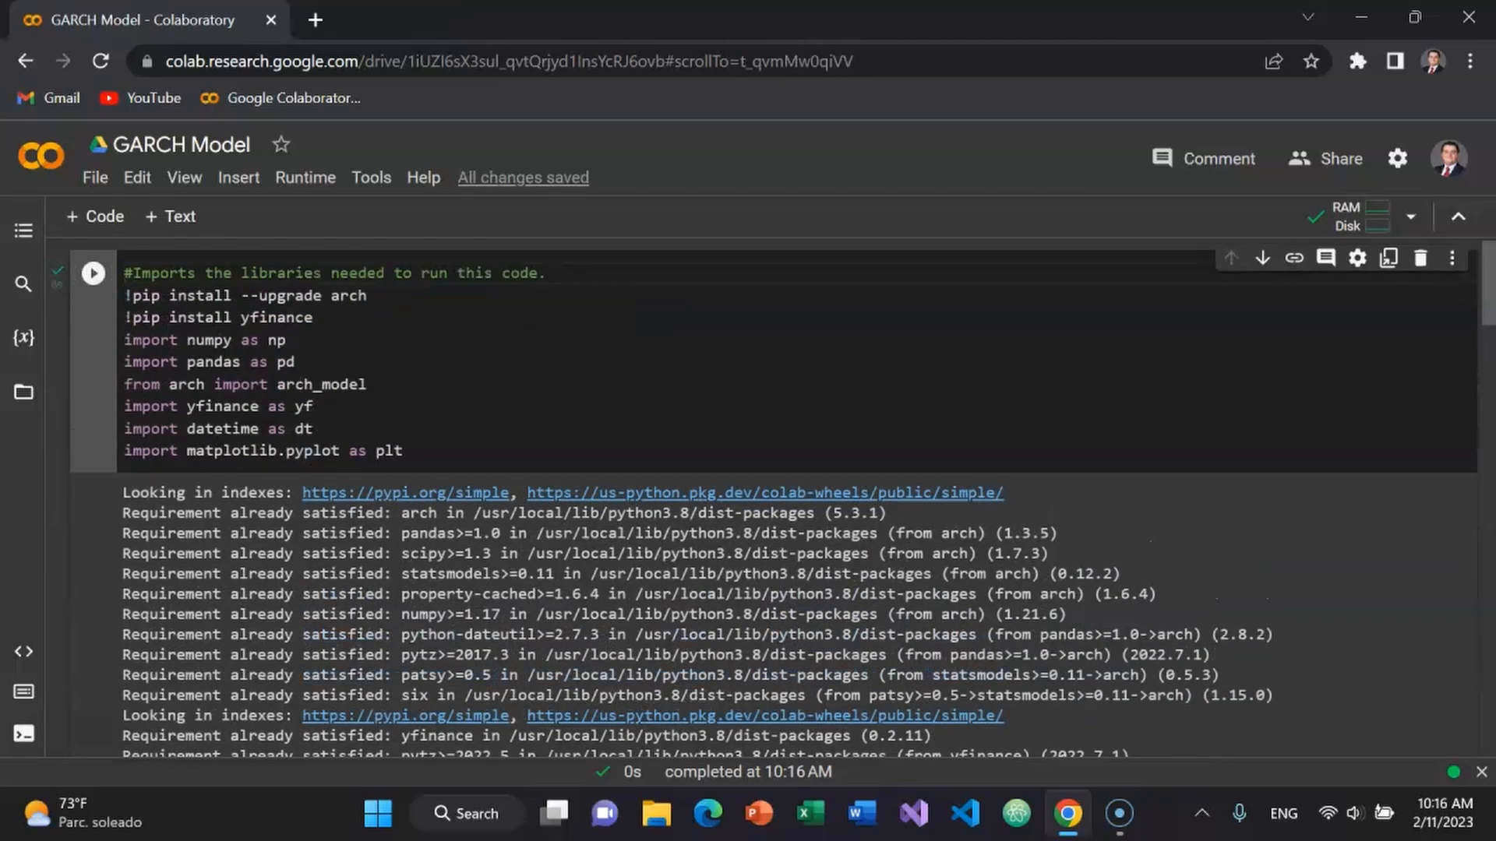
scroll("down", 3)
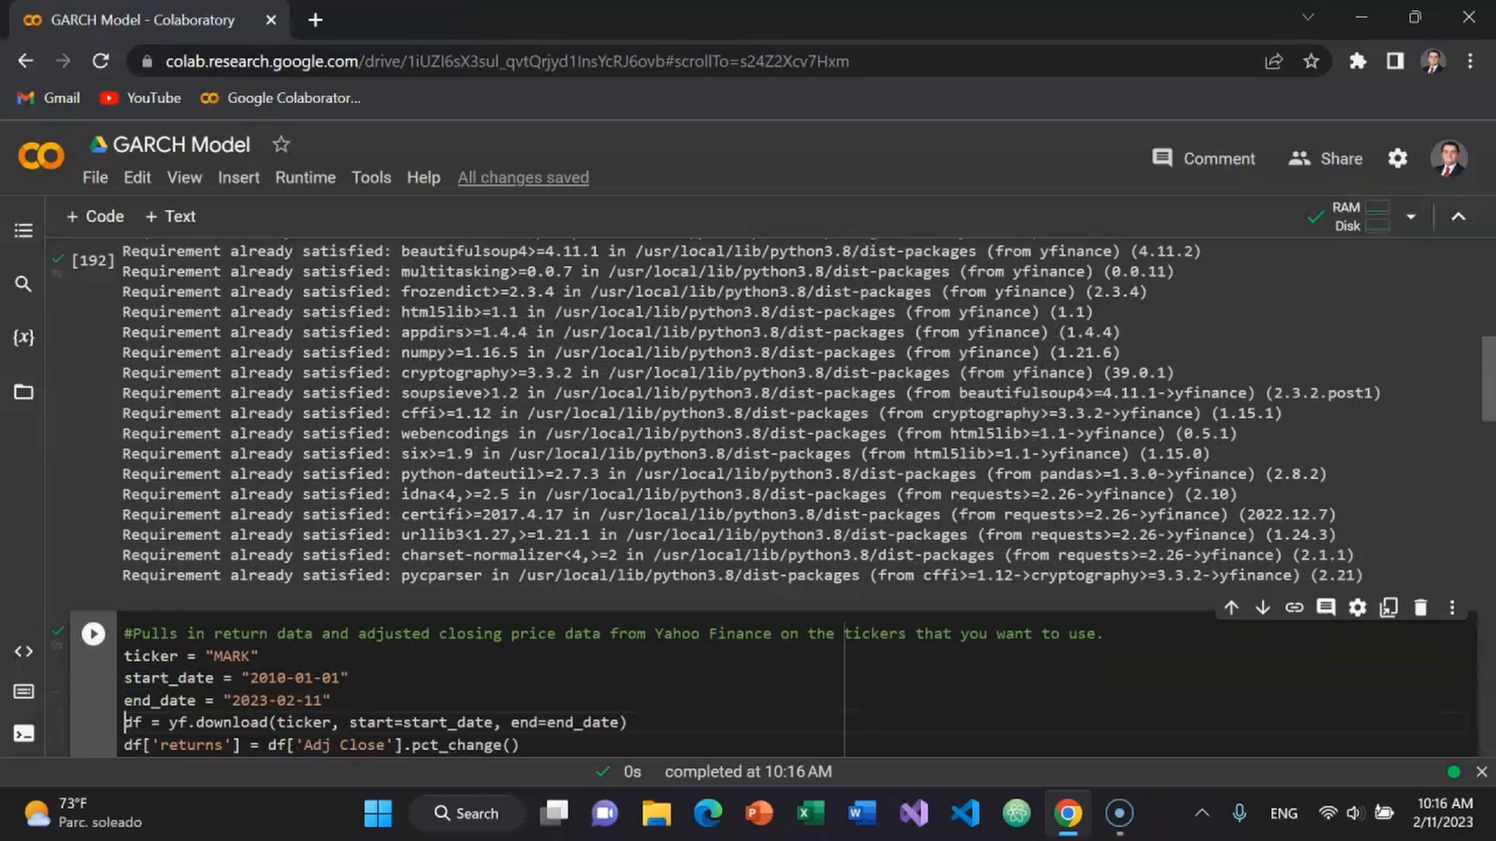